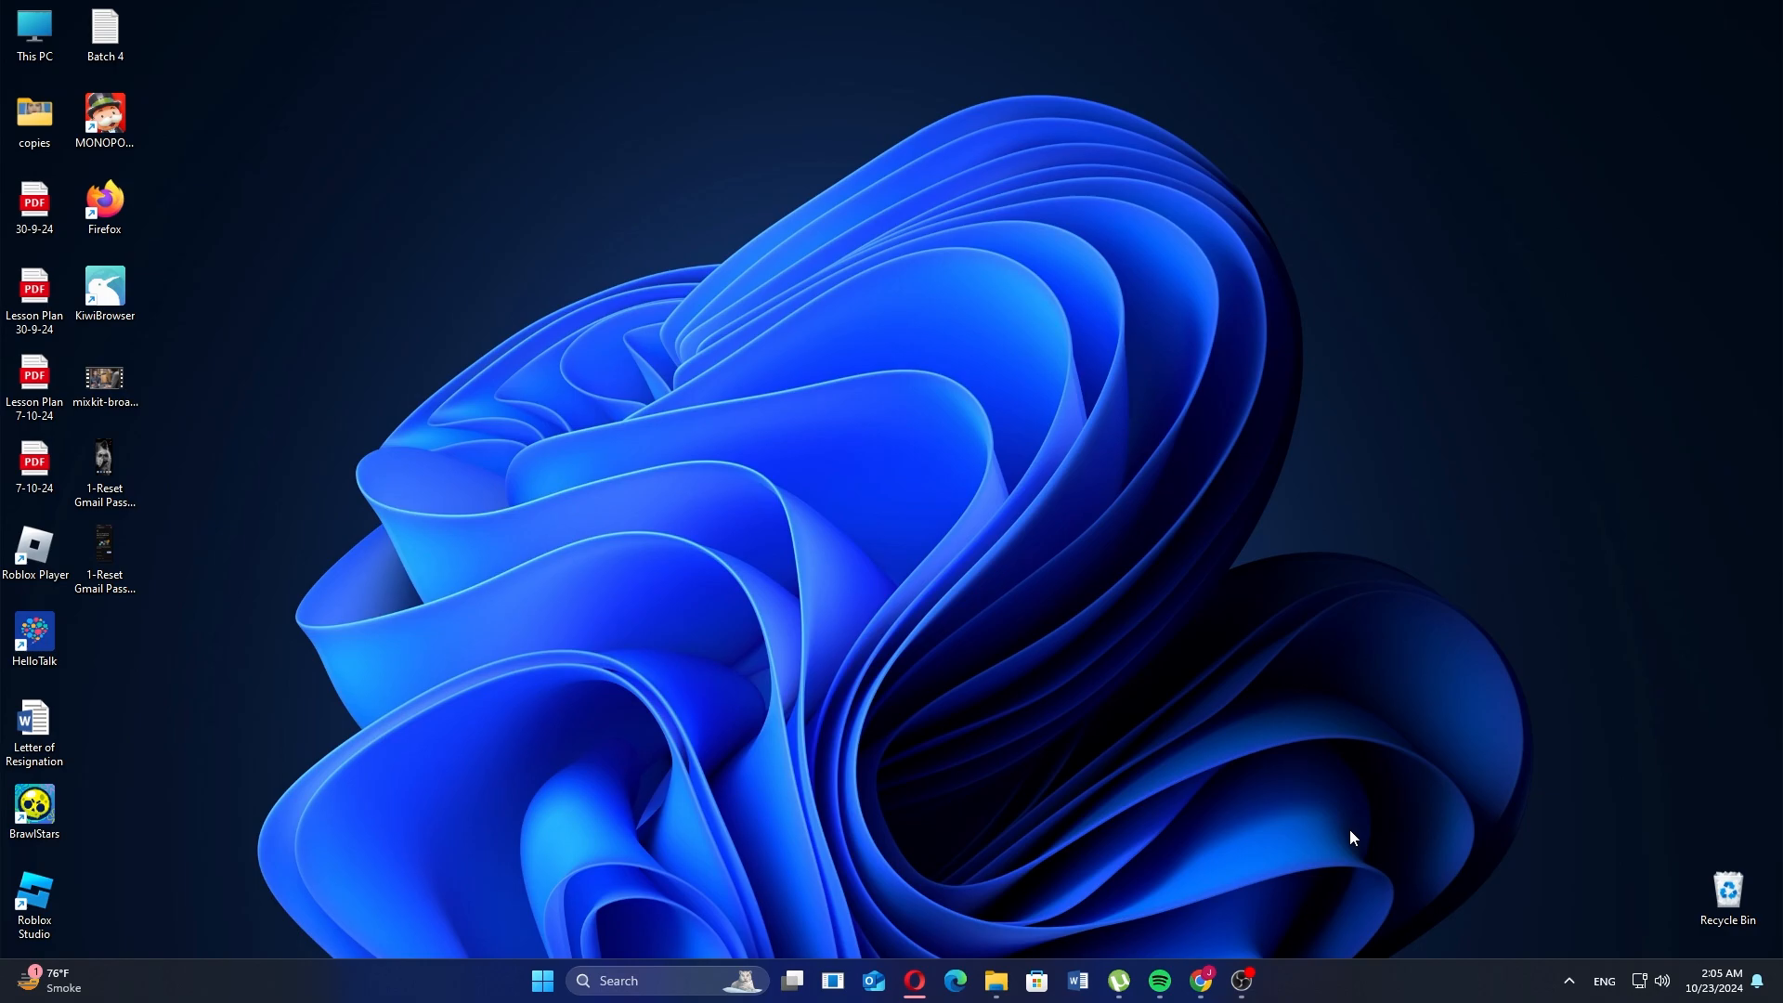
# Launch Opera, search Google for 'snapchat' and open the Snapchat for Web result
pyautogui.click(912, 992)
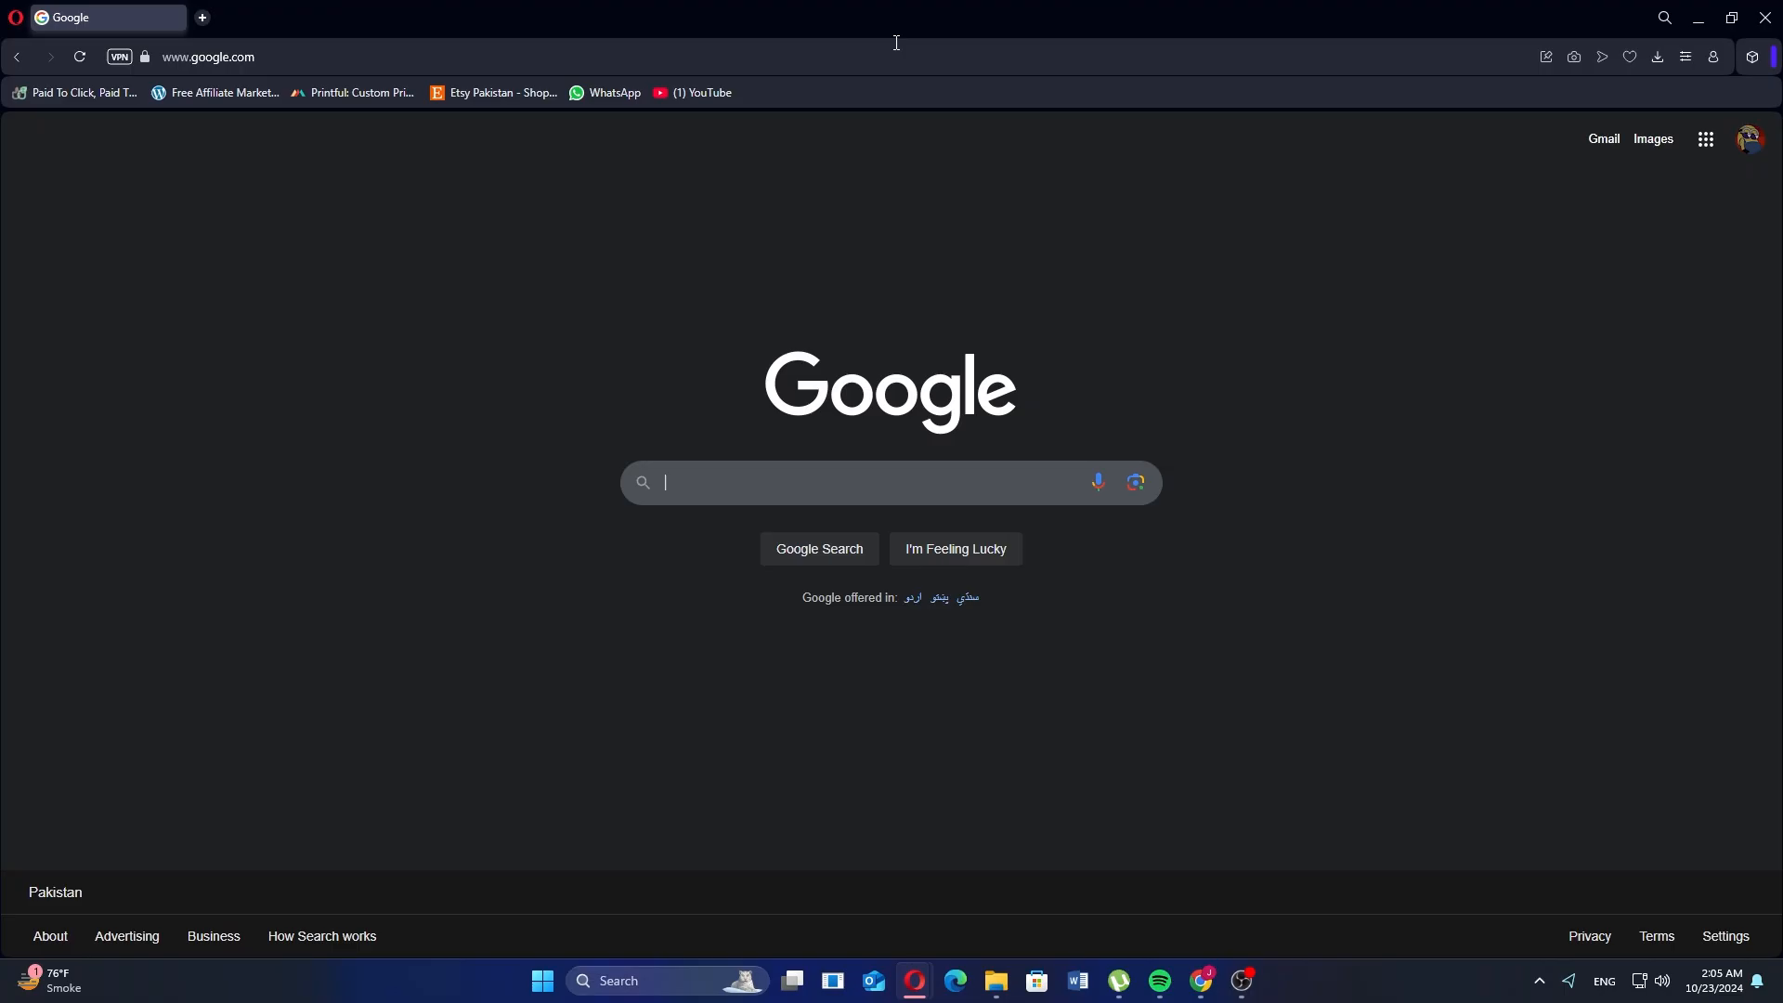
pyautogui.write('snapchat')
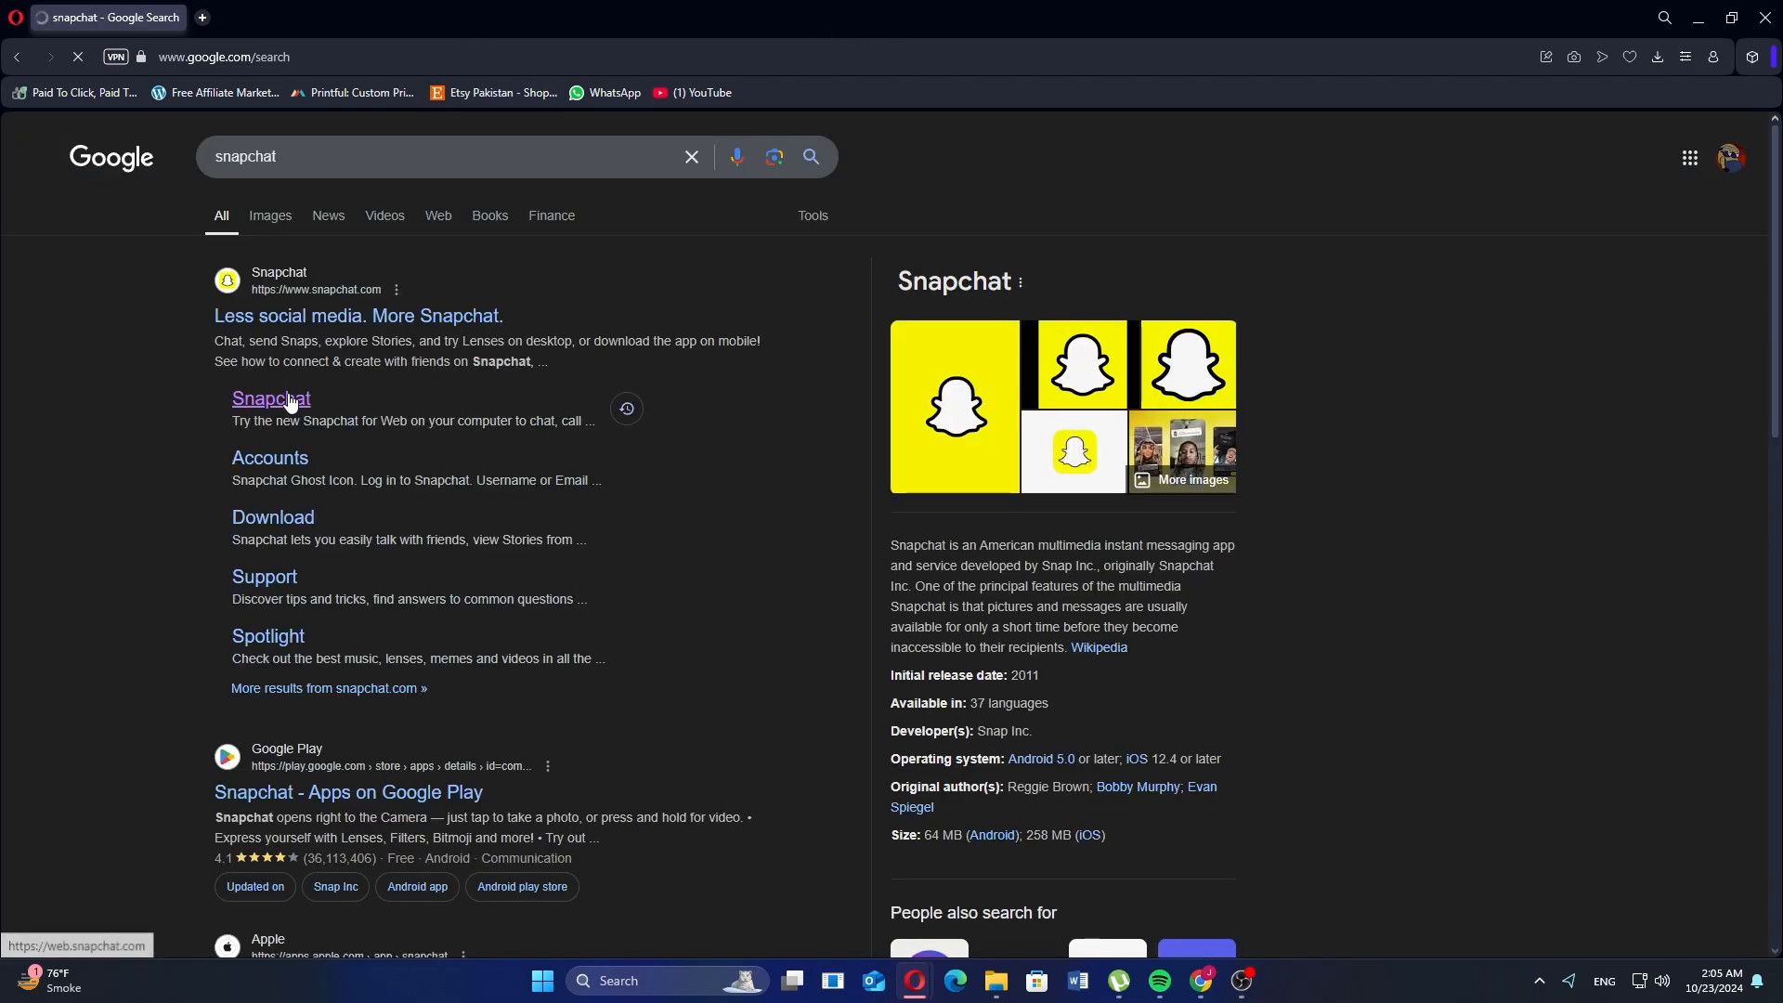
pyautogui.click(271, 397)
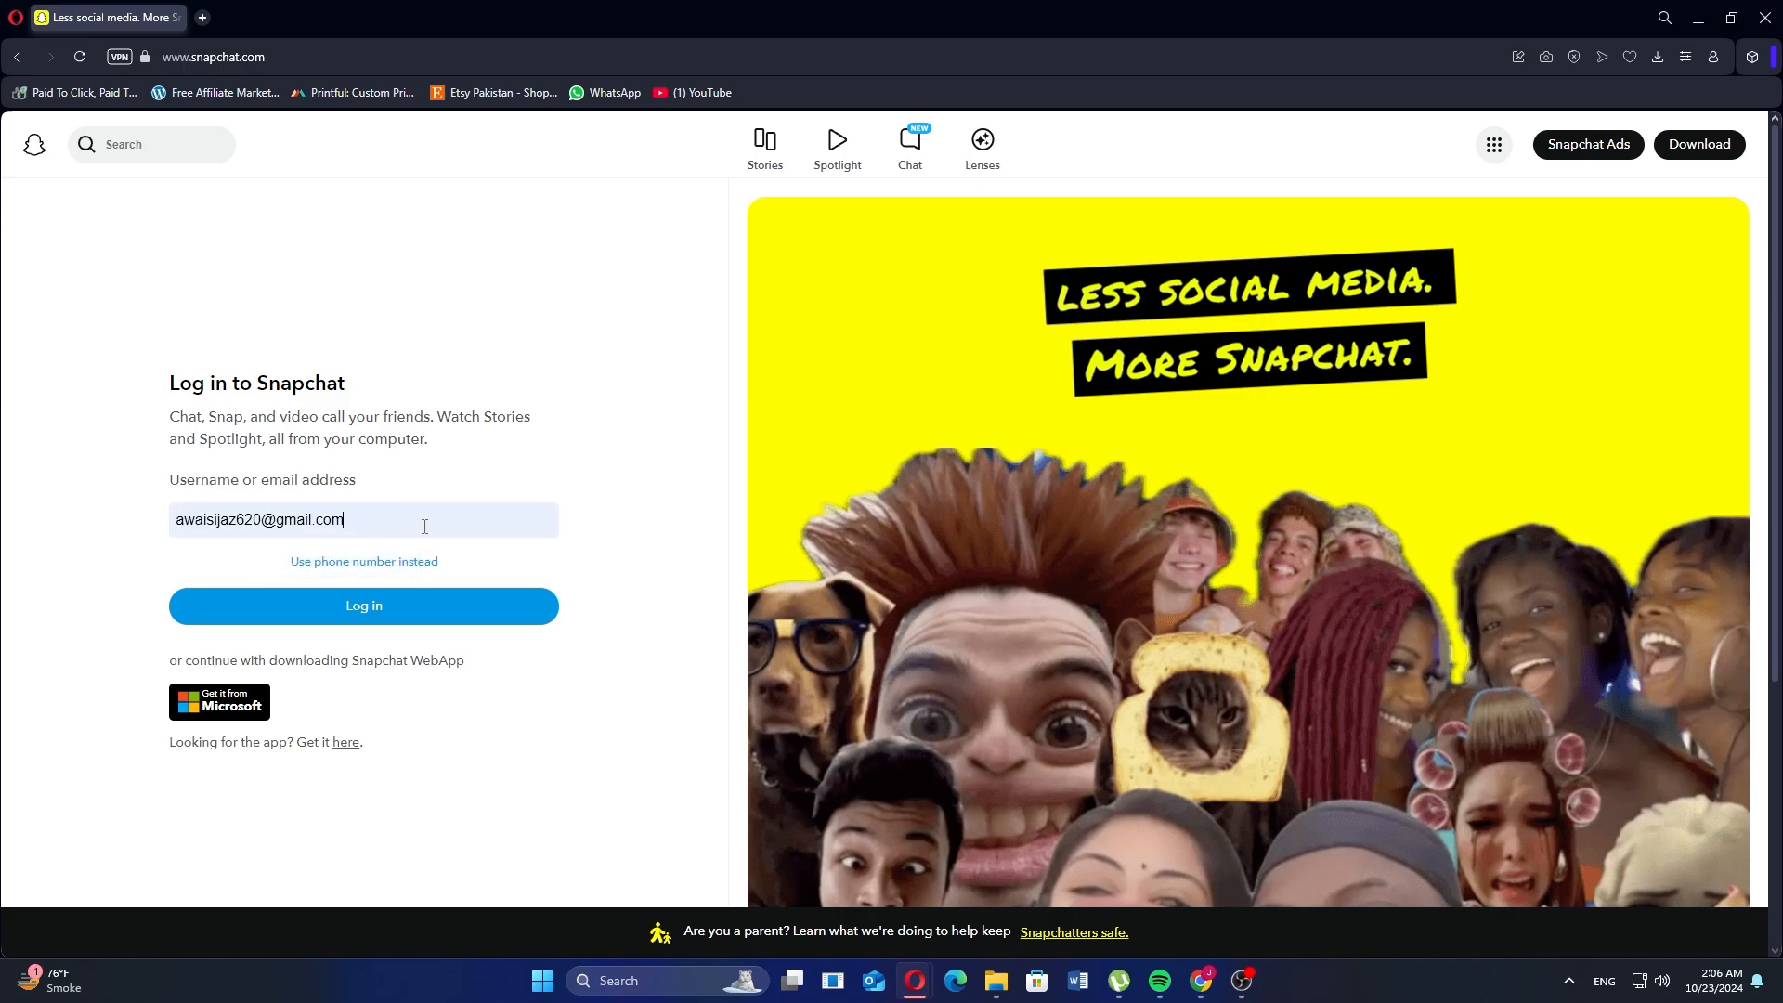
# Sign in with the username and password, then decline browser notifications
pyautogui.click(362, 606)
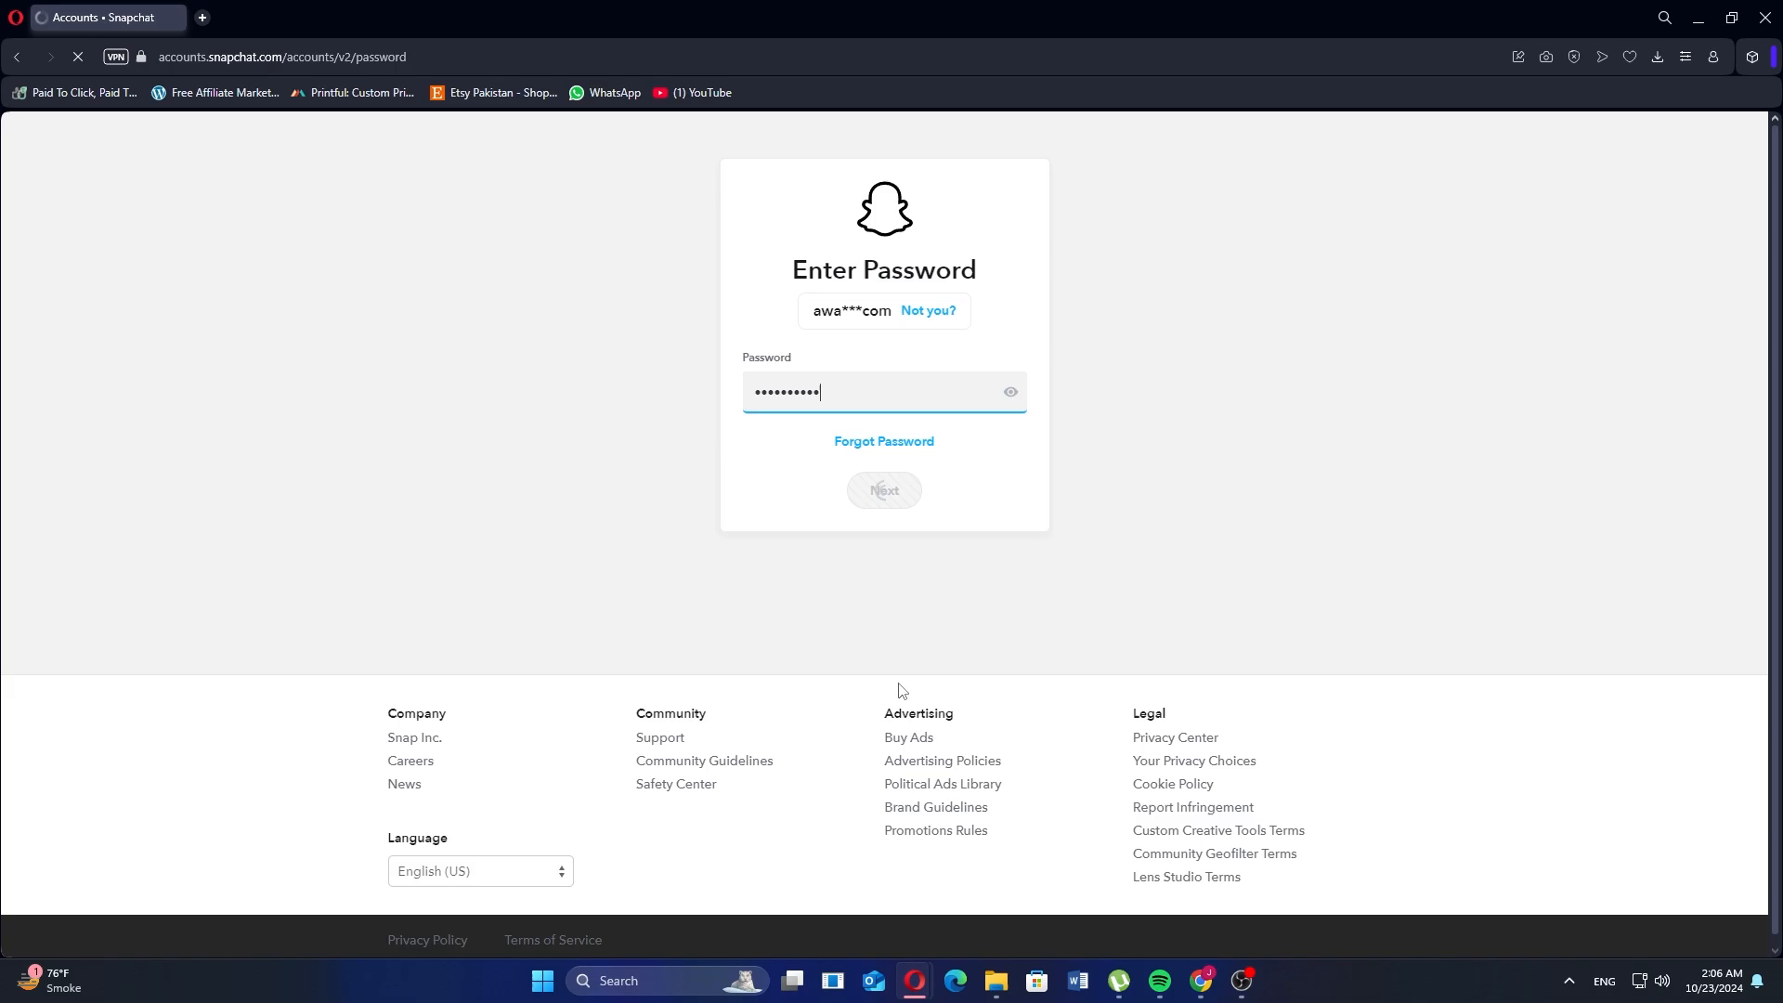
pyautogui.click(882, 488)
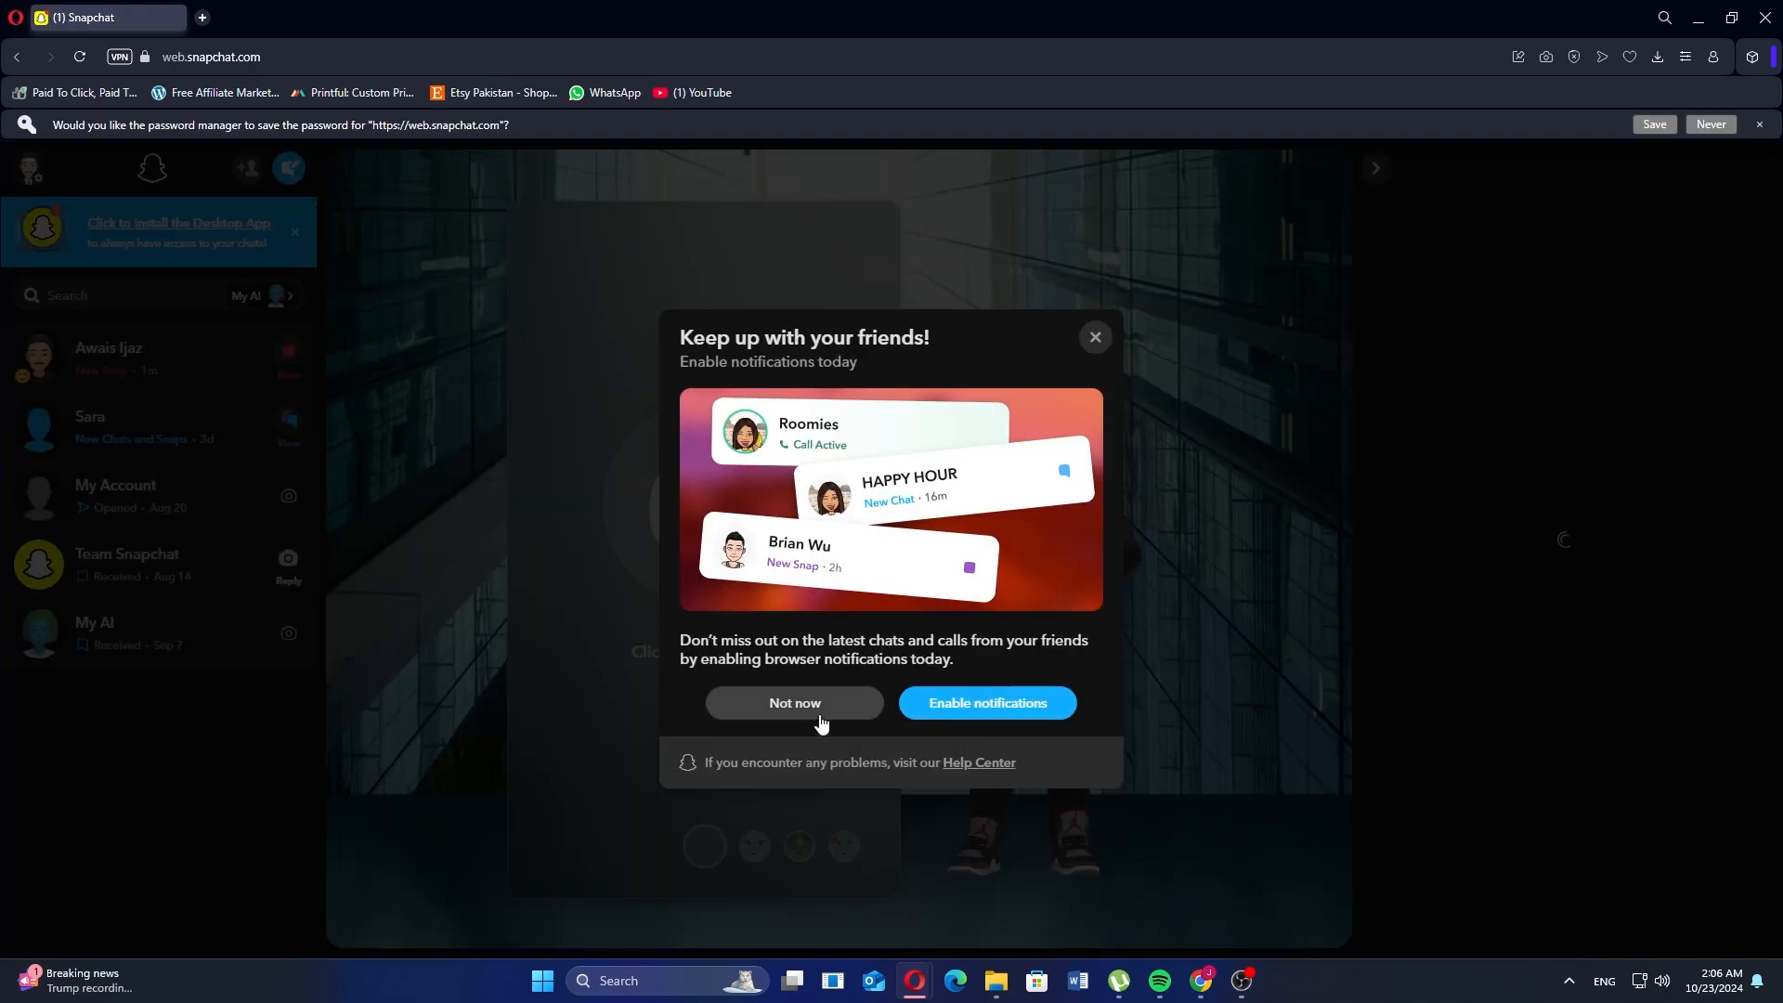
pyautogui.click(793, 702)
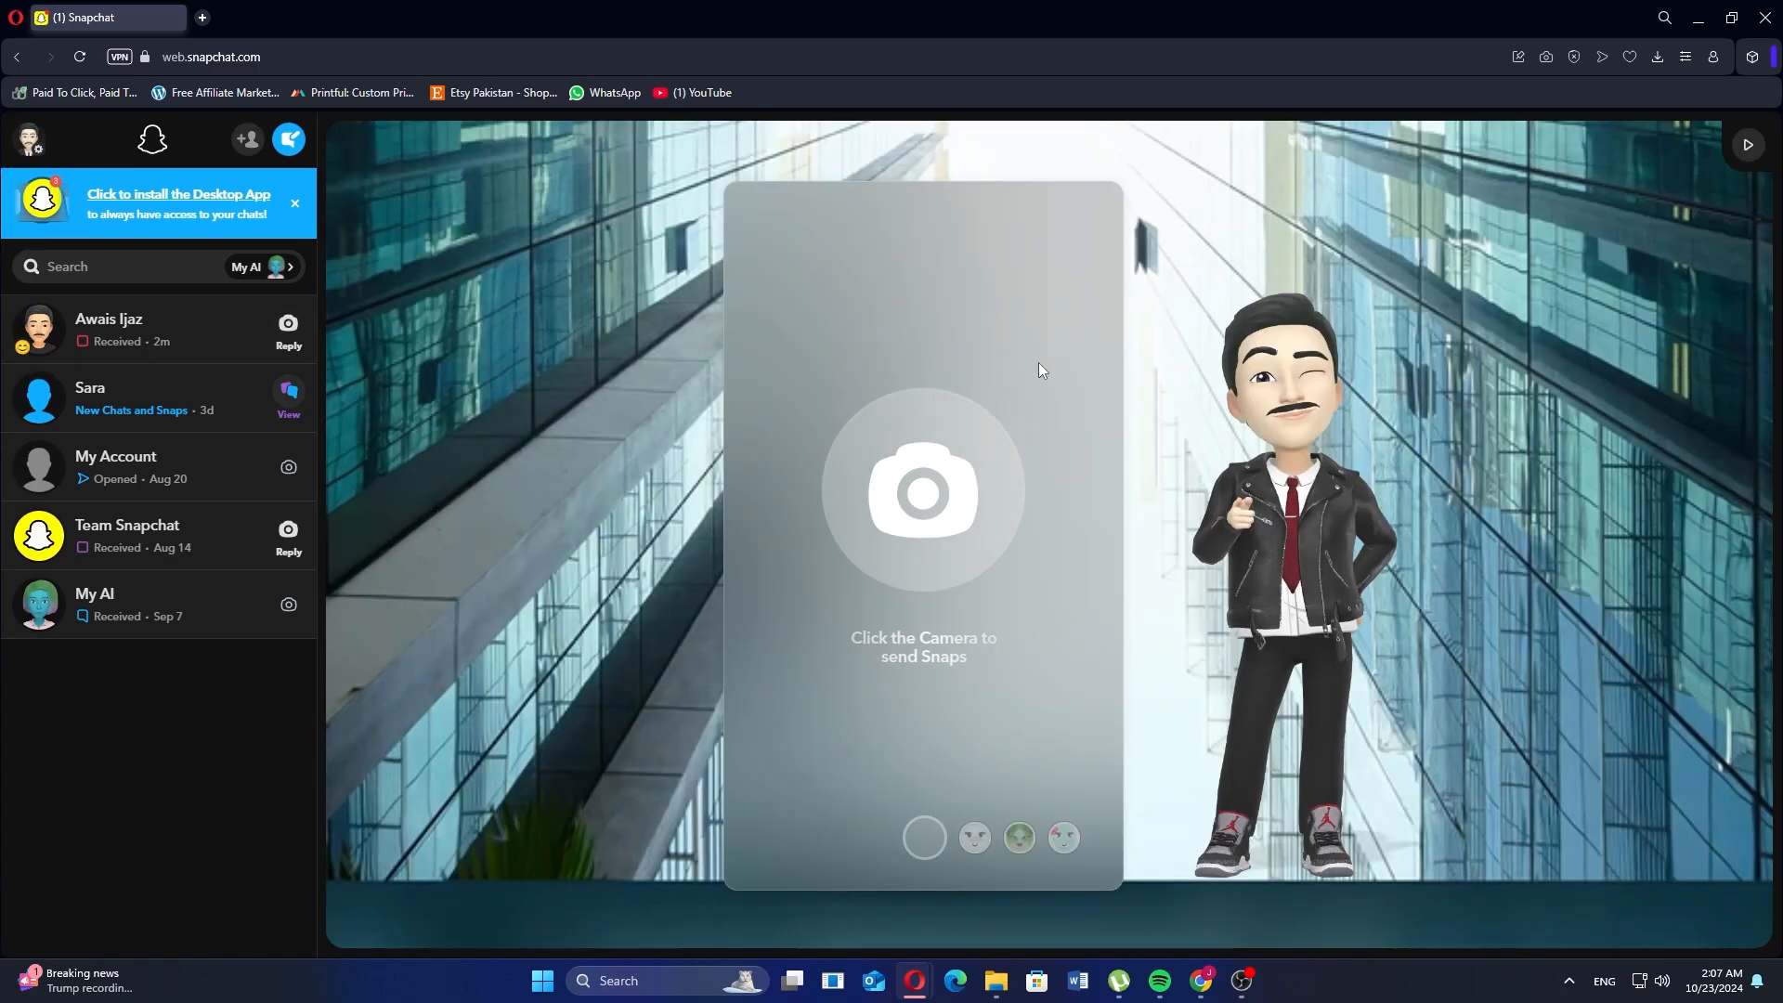
pyautogui.click(107, 330)
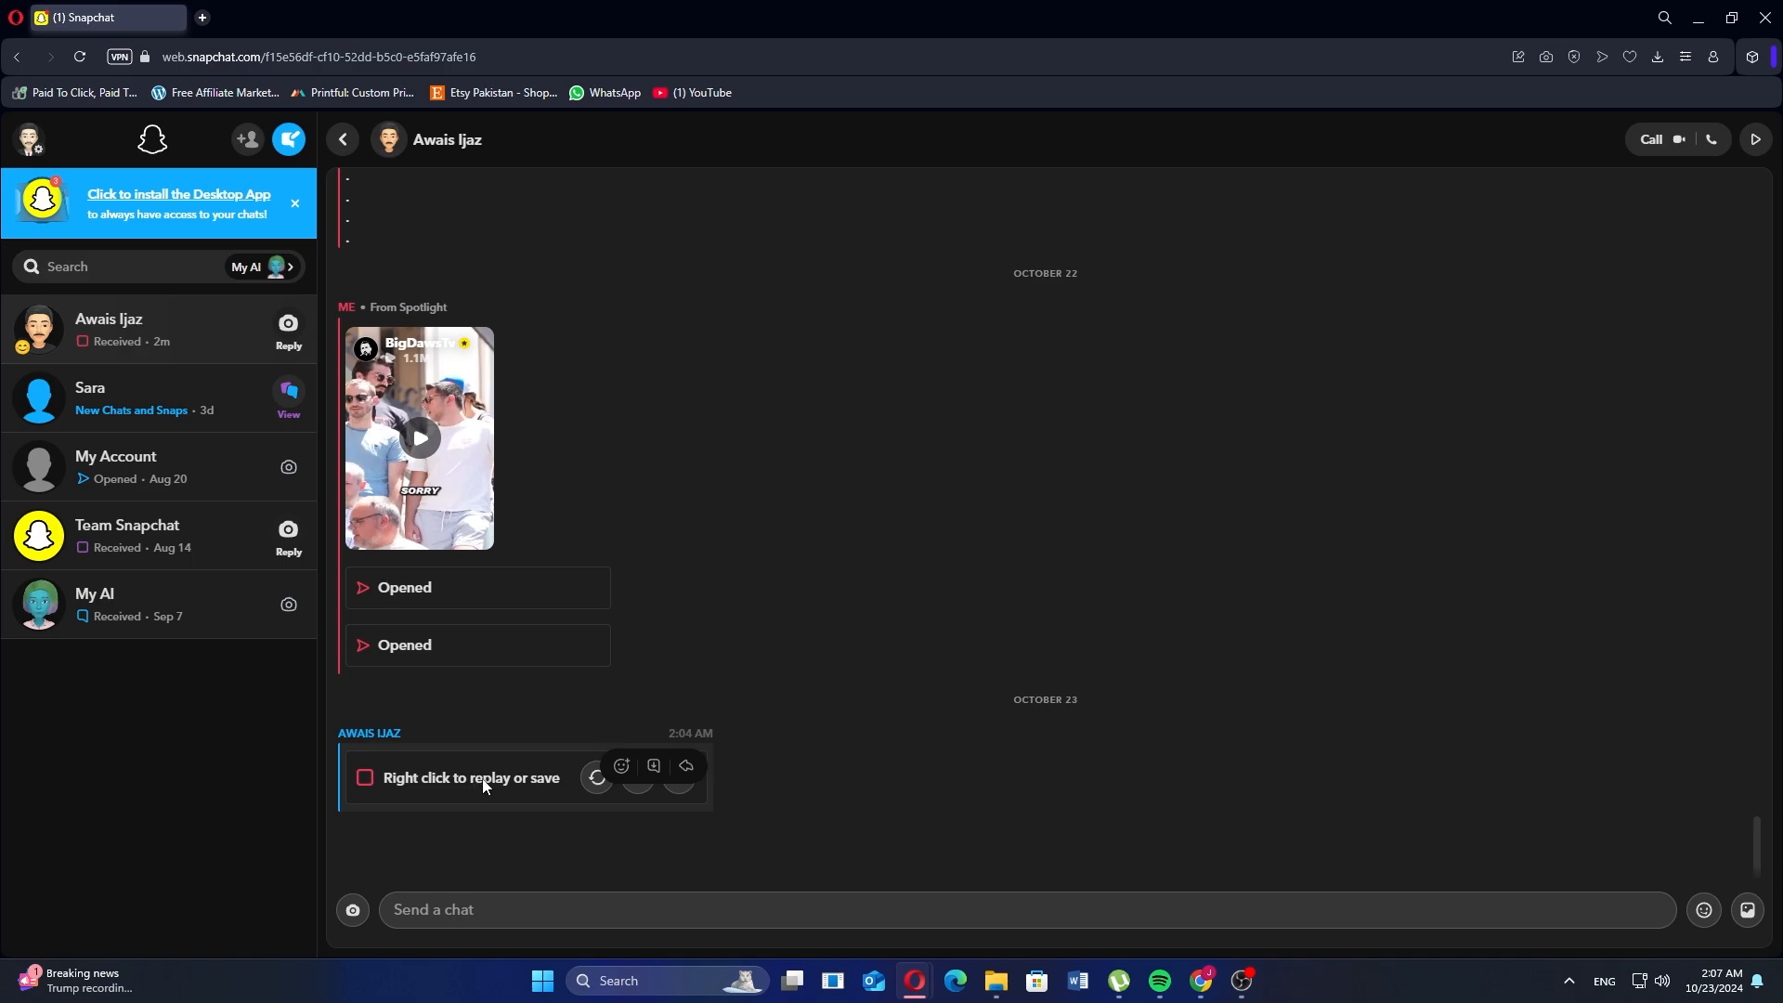
pyautogui.moveTo(535, 788)
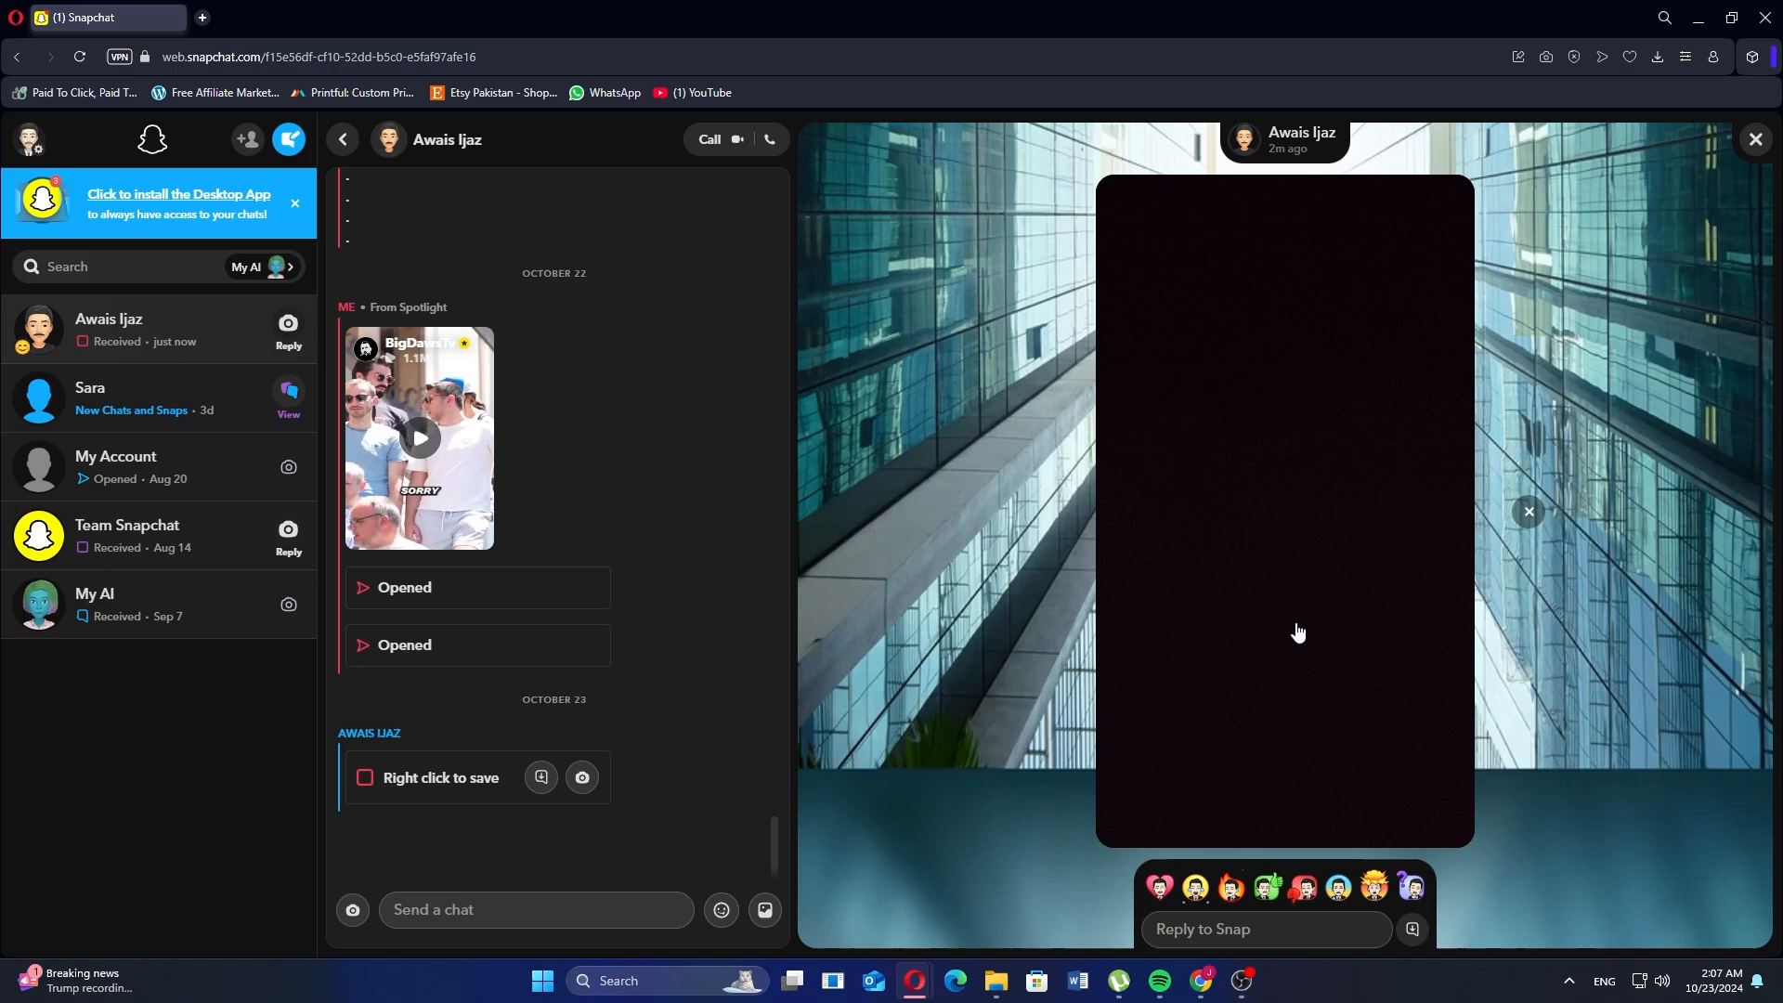
pyautogui.moveTo(1457, 704)
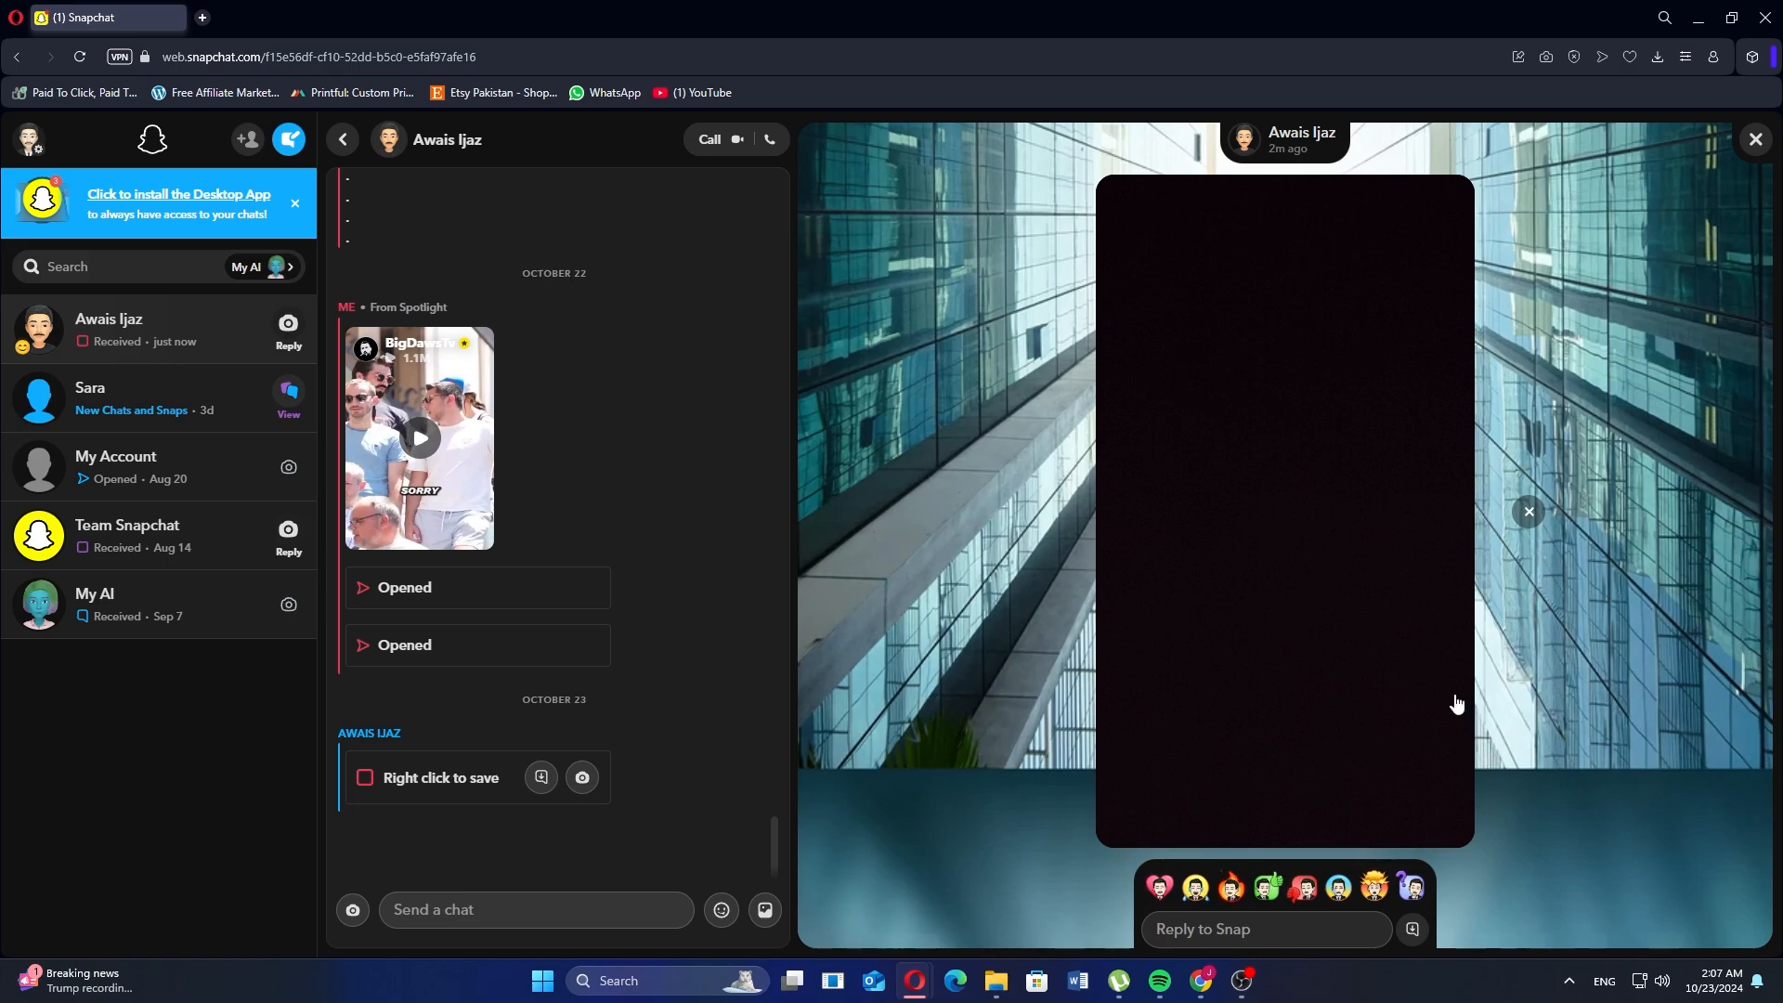